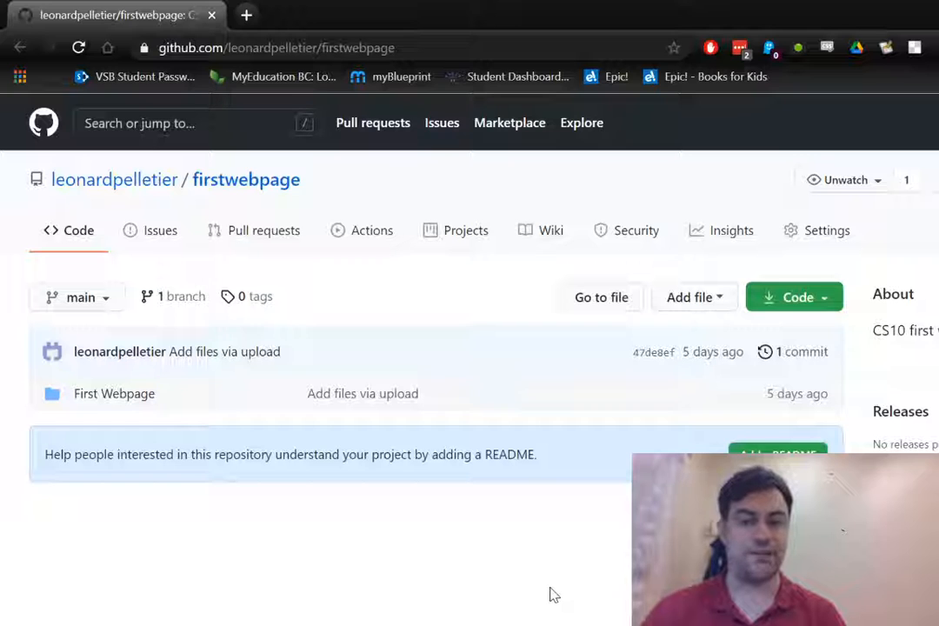
mouse_move(396, 390)
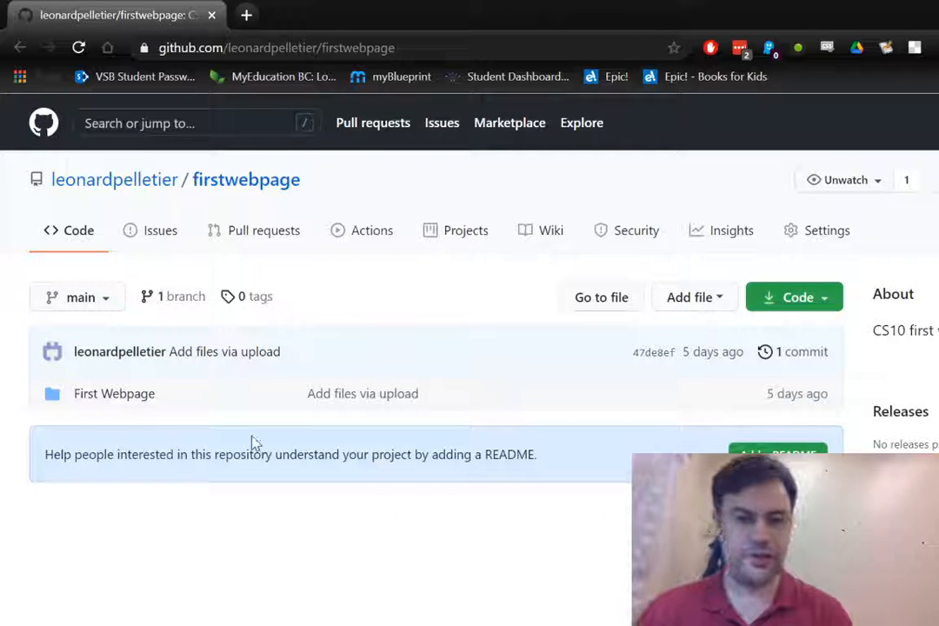
mouse_move(190, 393)
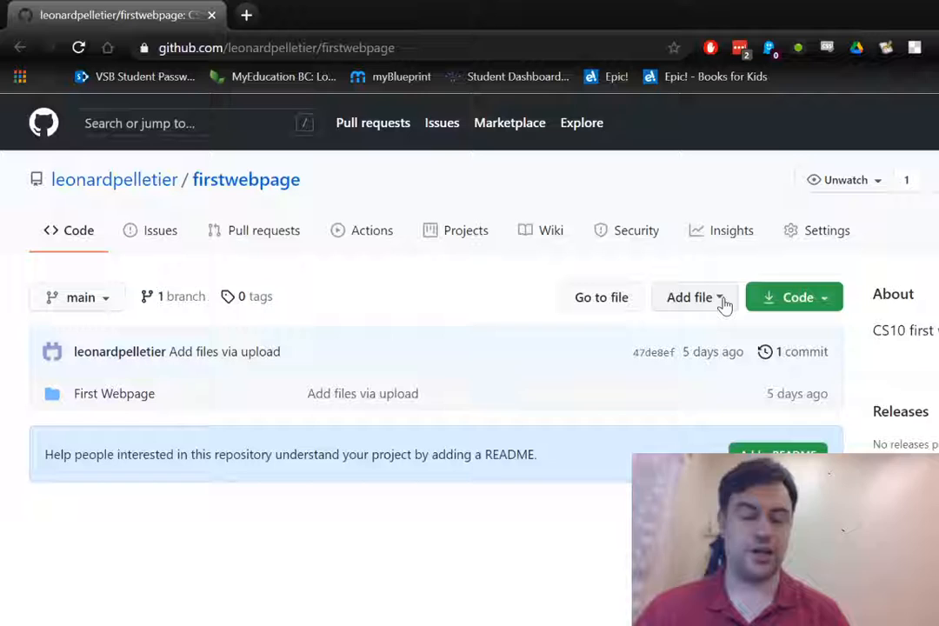
Step: Open the green Code dropdown on the firstwebpage repository to see clone and download options
click(690, 297)
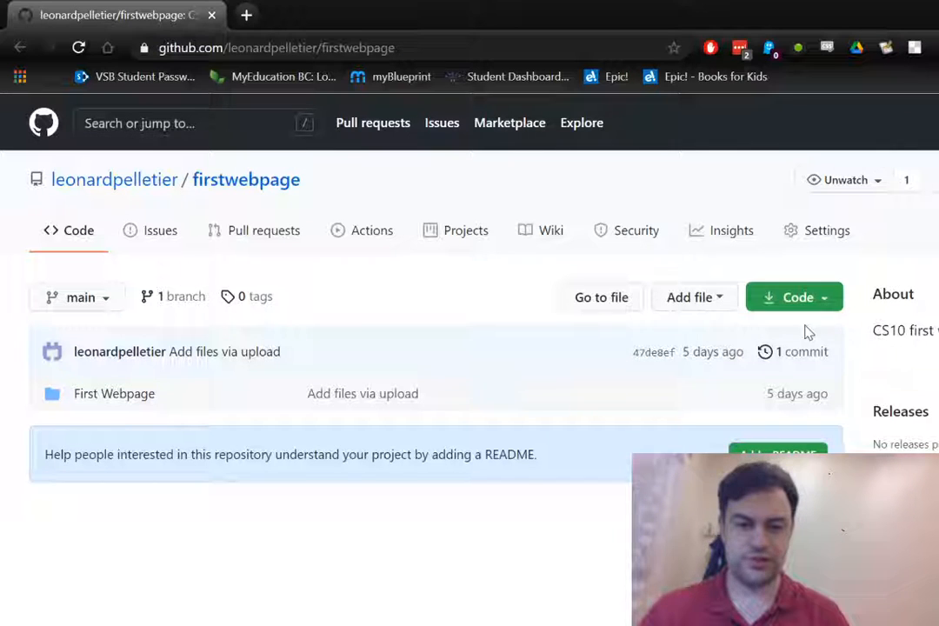
click(792, 296)
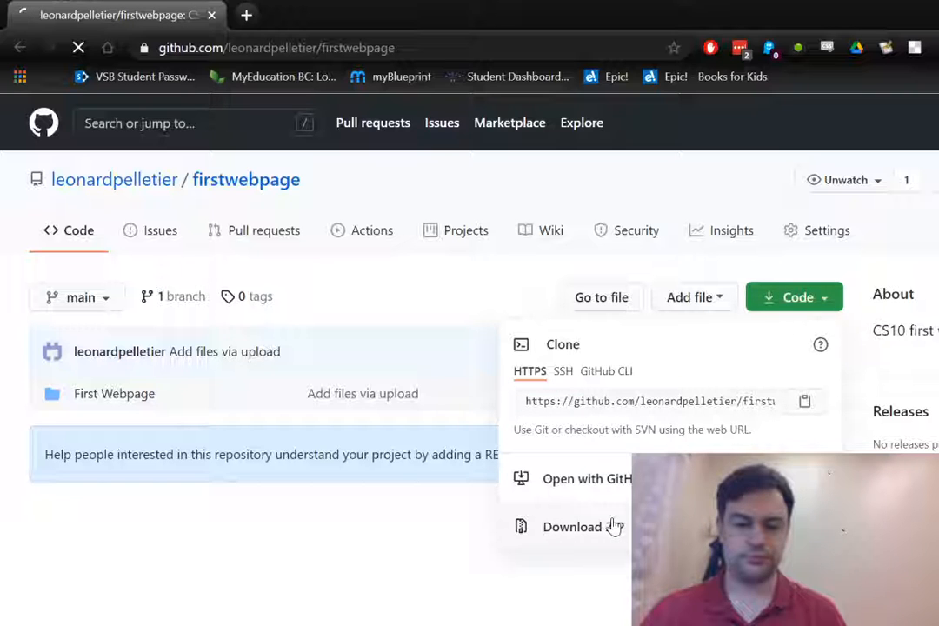
Step: Download firstwebpage-main.zip and save it to the Desktop
click(571, 526)
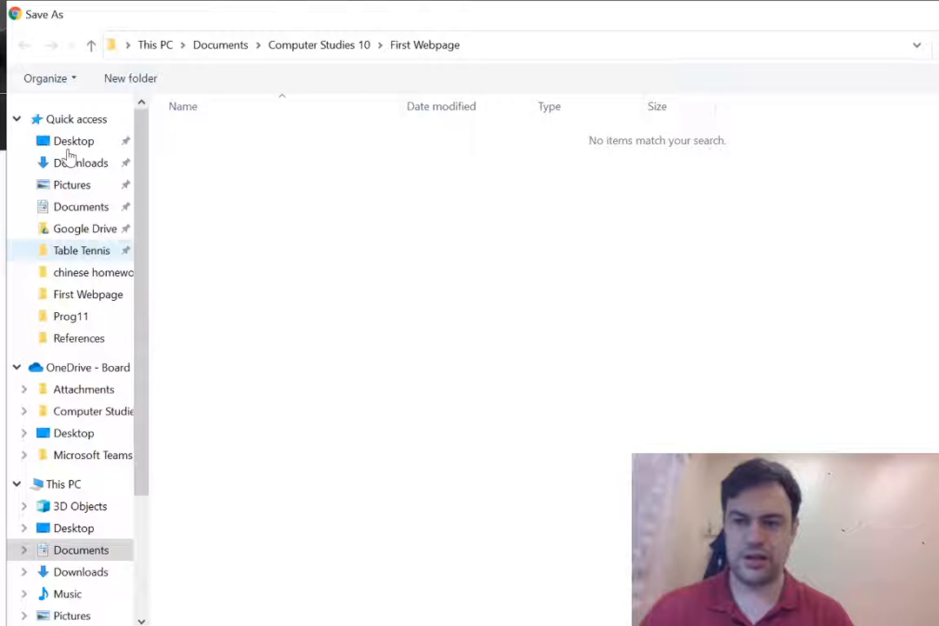
click(73, 140)
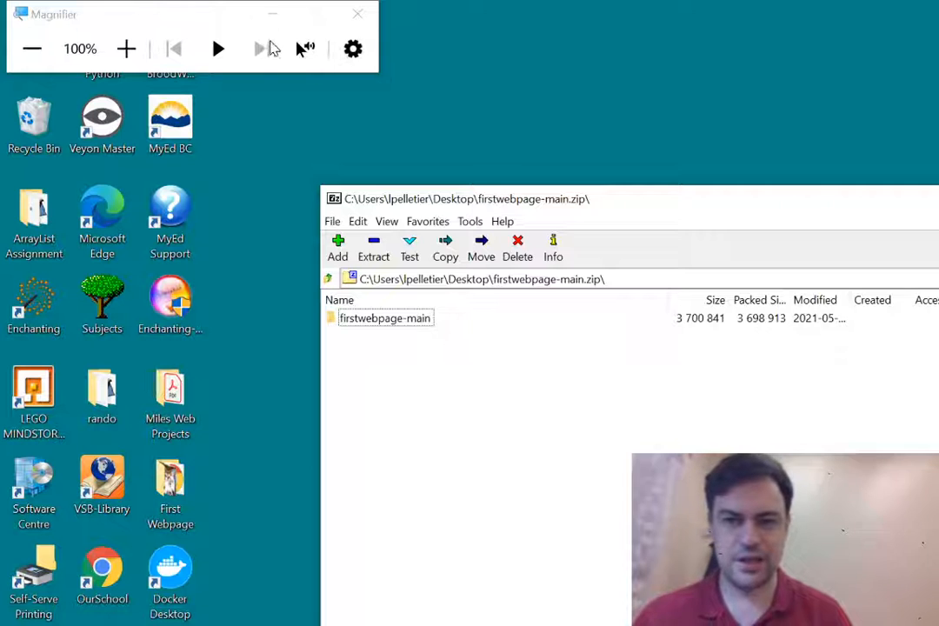
Step: Browse into firstwebpage-main in 7-Zip and extract the First Webpage folder to the Desktop
click(357, 14)
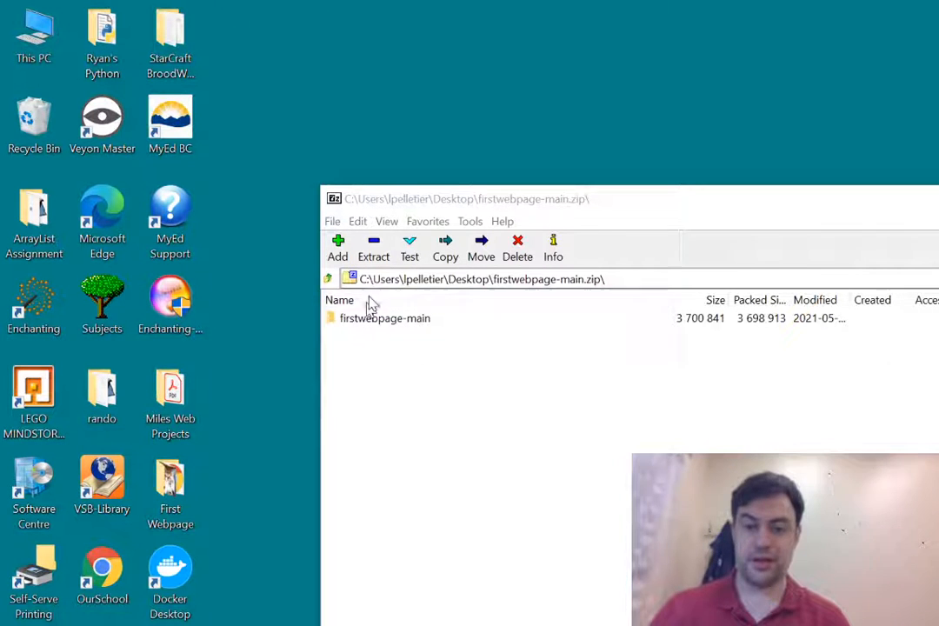
mouse_move(400, 391)
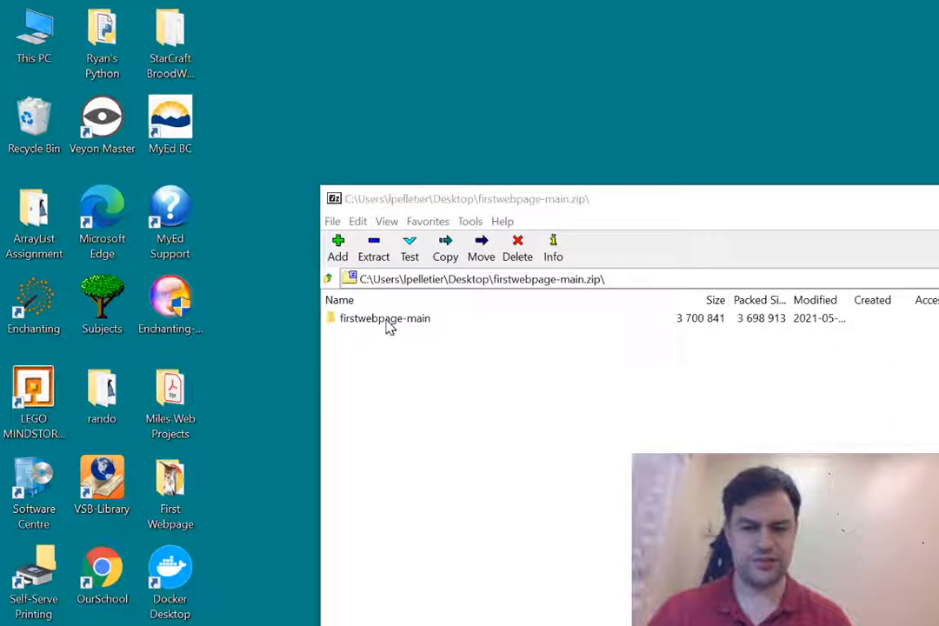
double_click(385, 317)
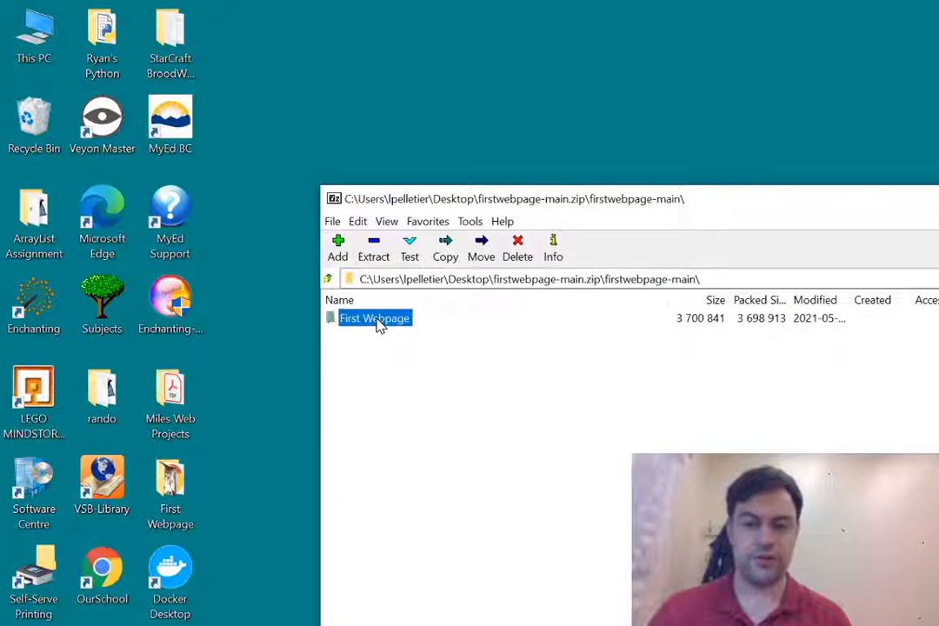
double_click(375, 318)
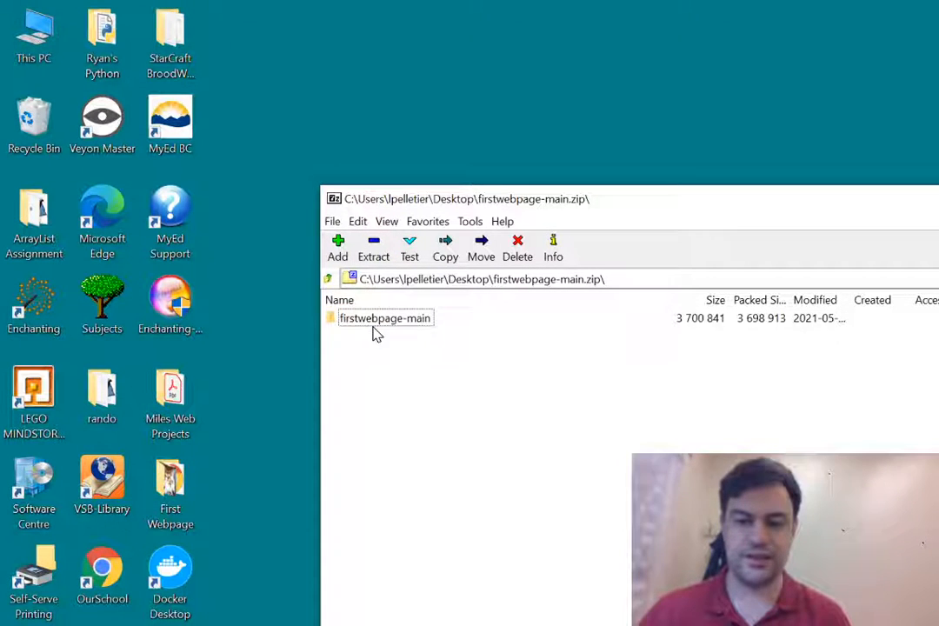
double_click(385, 318)
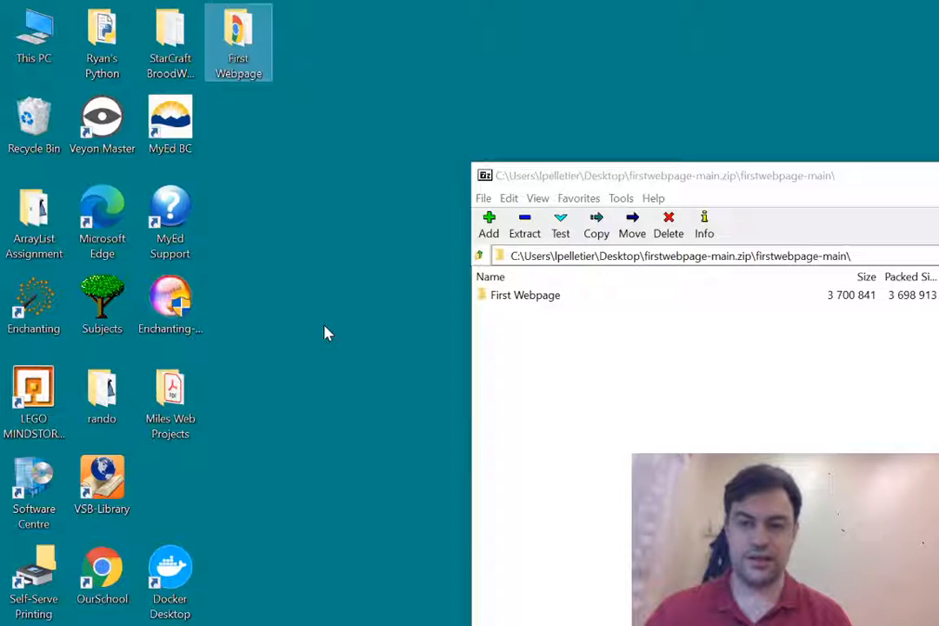
mouse_move(248, 44)
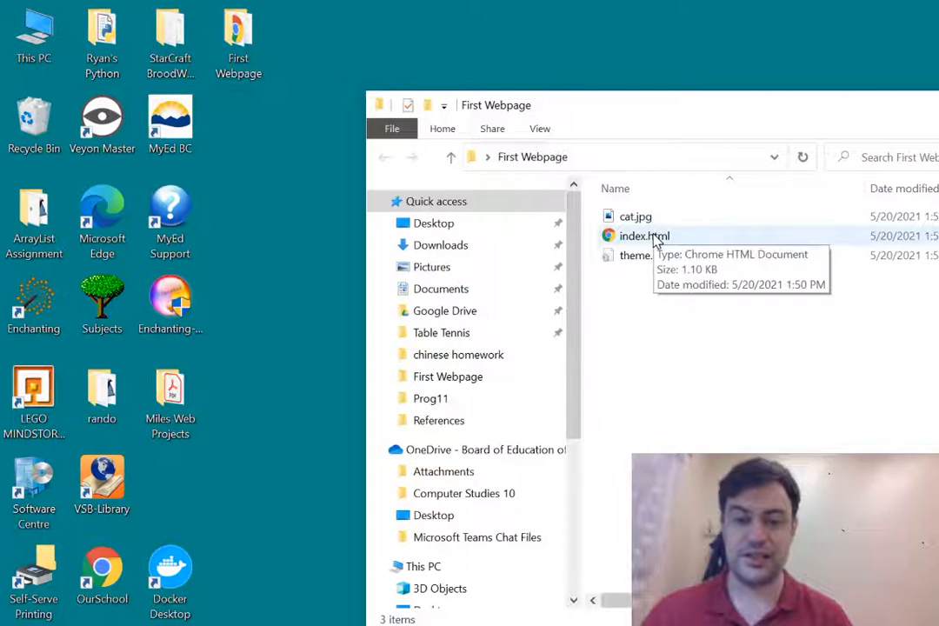
Step: Open index.html in the browser and bring up the context menu for theme.css
double_click(643, 236)
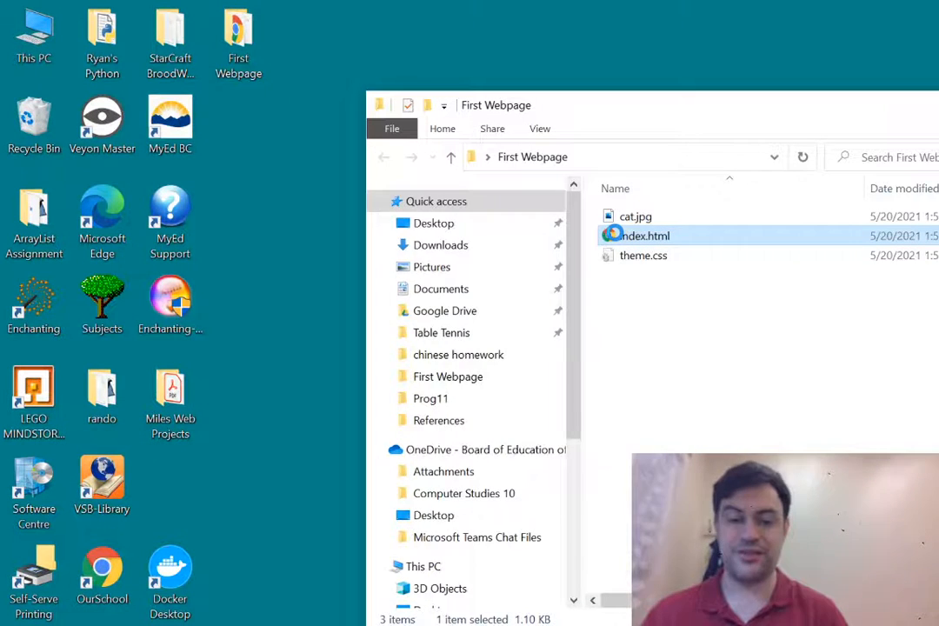
right_click(645, 235)
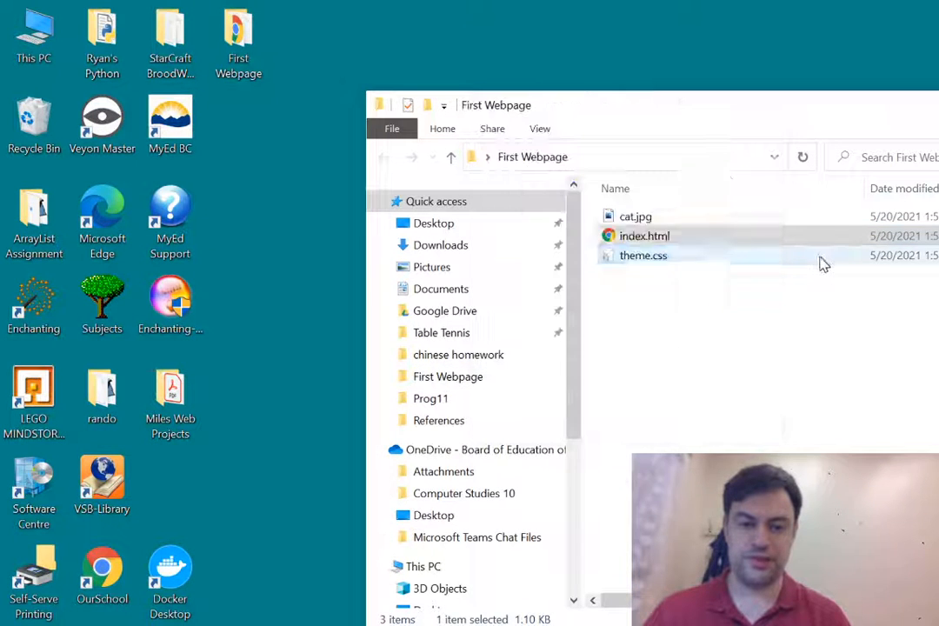
right_click(644, 255)
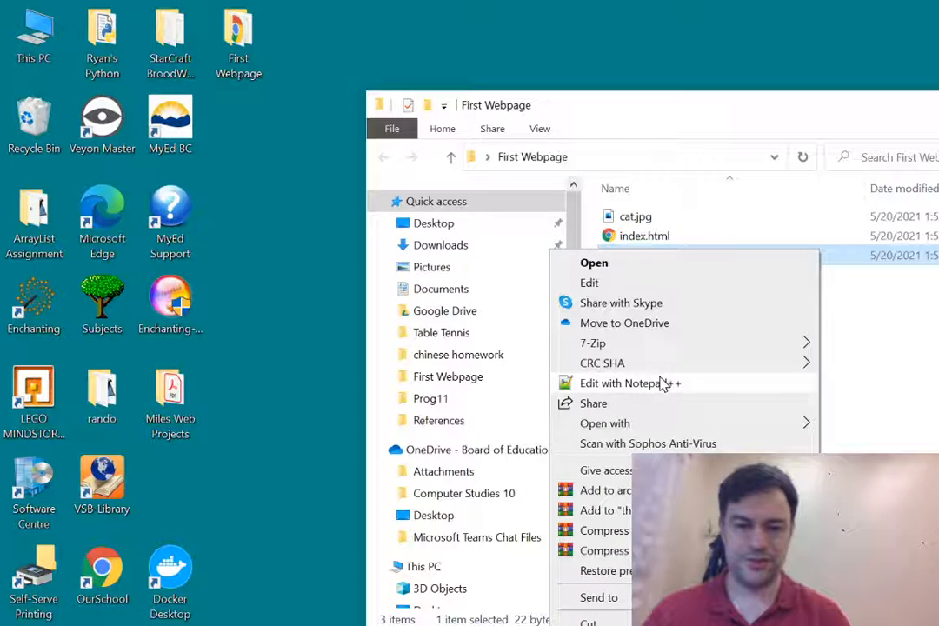
Step: Edit theme.css in Notepad++ beside the file list and reopen index.html in the browser
click(620, 383)
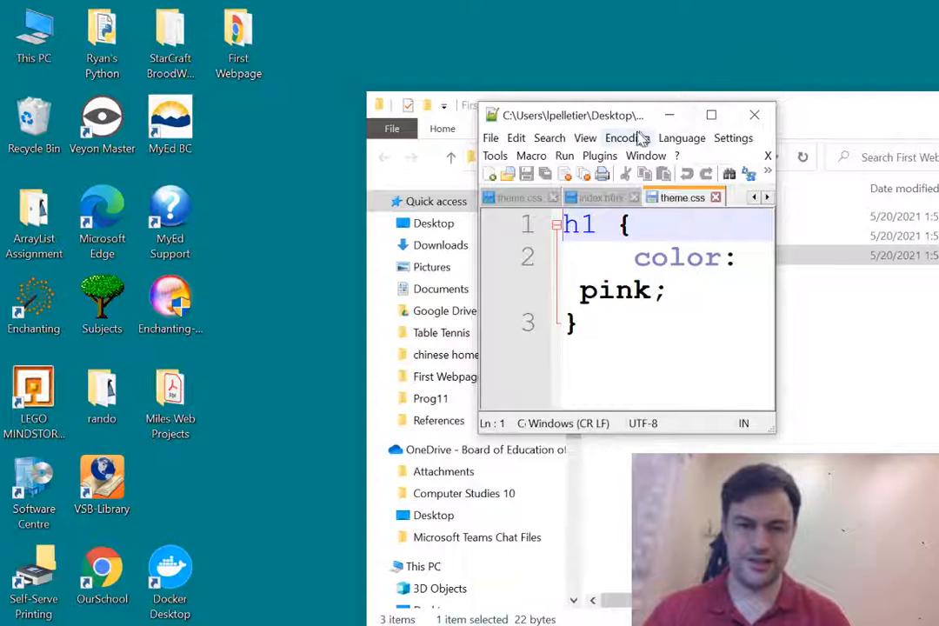
drag(574, 114, 178, 197)
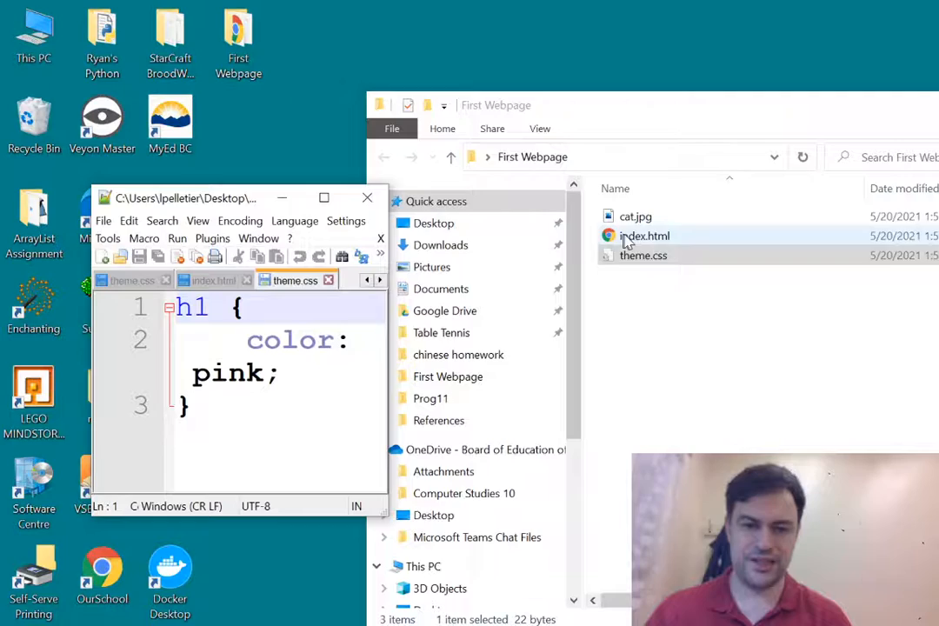
double_click(644, 235)
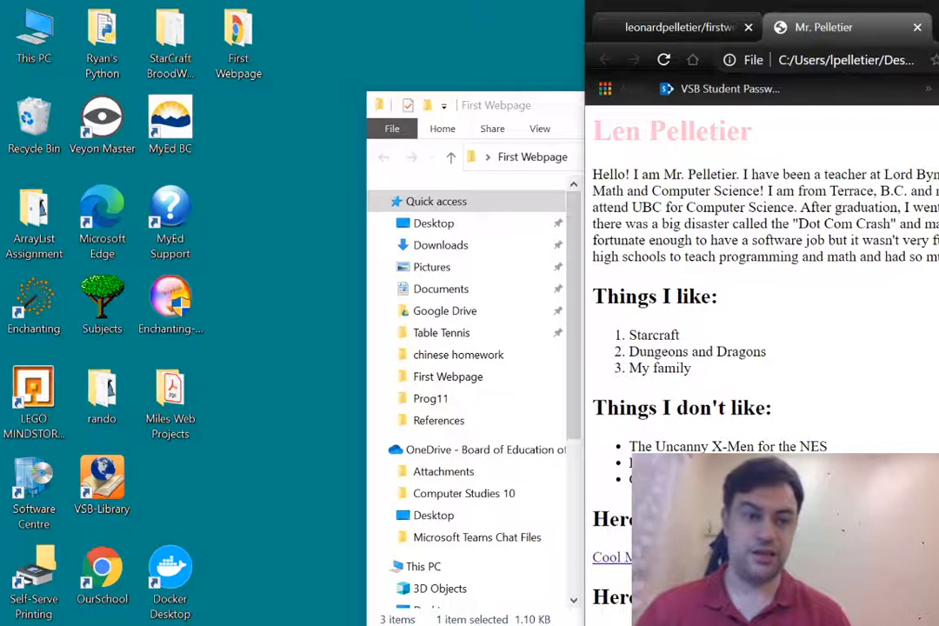
Step: Switch from the pink-heading local page to the leonardpelletier/firstwebpage GitHub tab
click(495, 105)
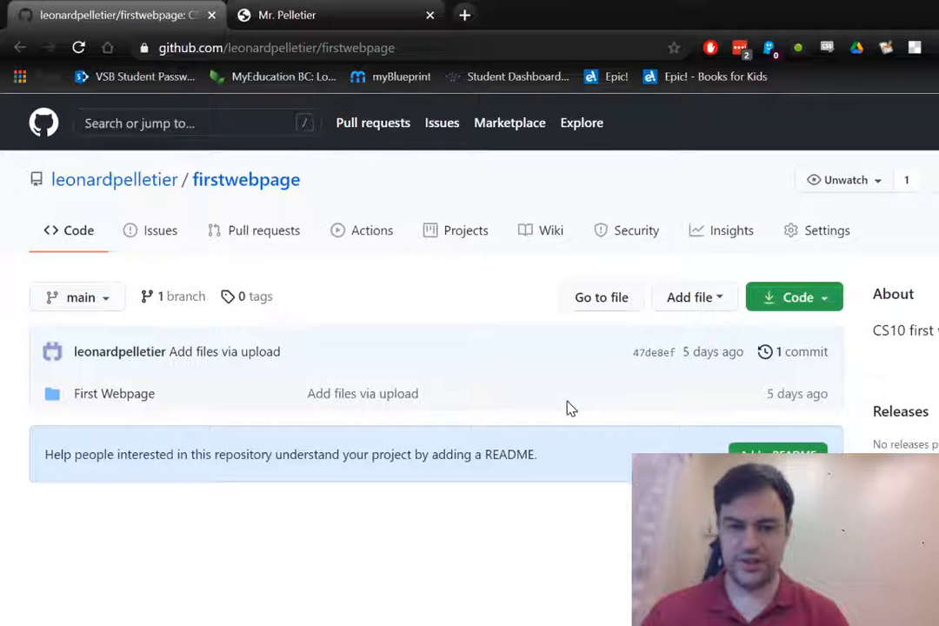
Step: Upload cat.jpg, index.html and theme.css through Upload files and commit them to main
click(694, 297)
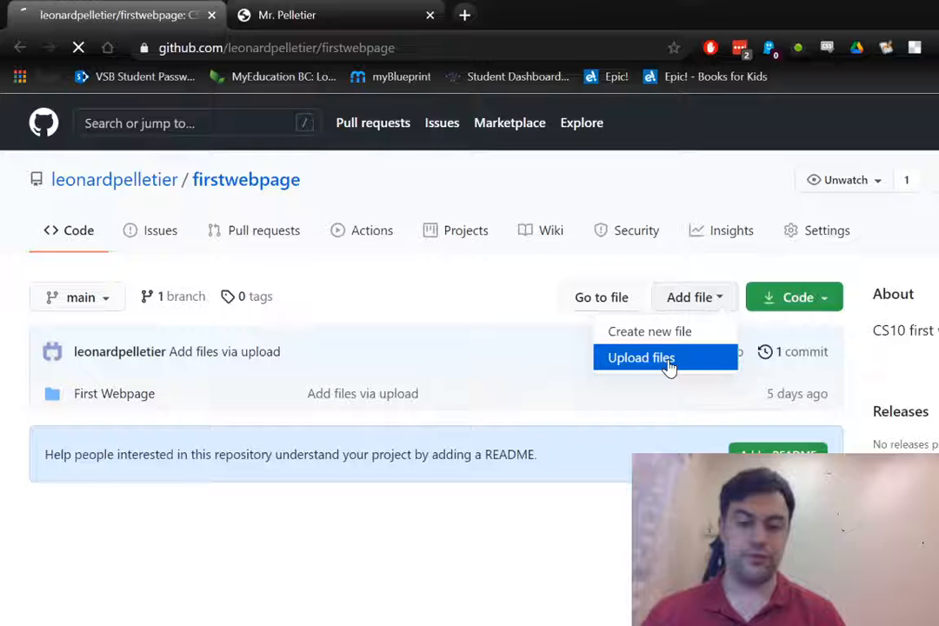
click(641, 357)
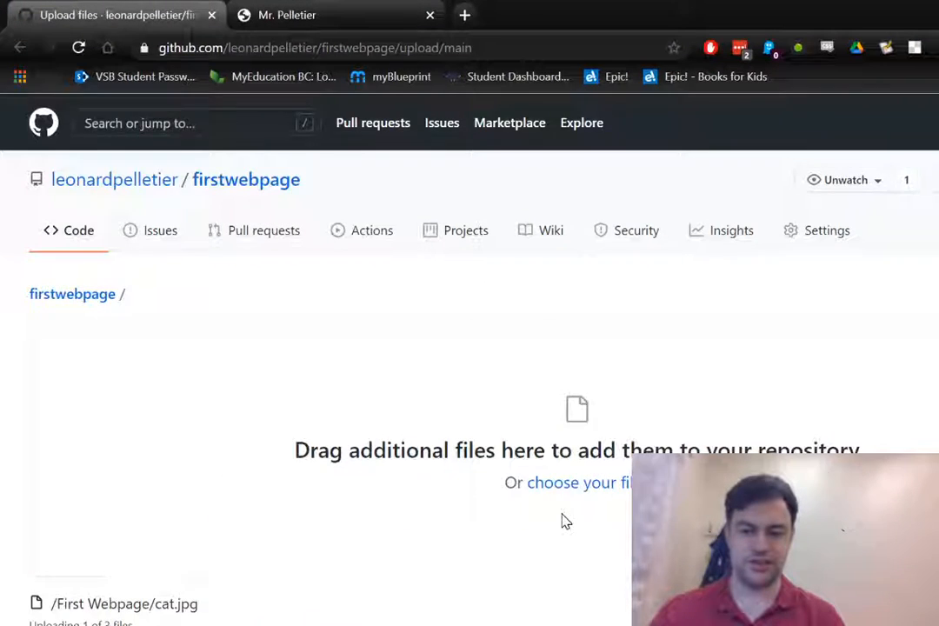
scroll(down, 3)
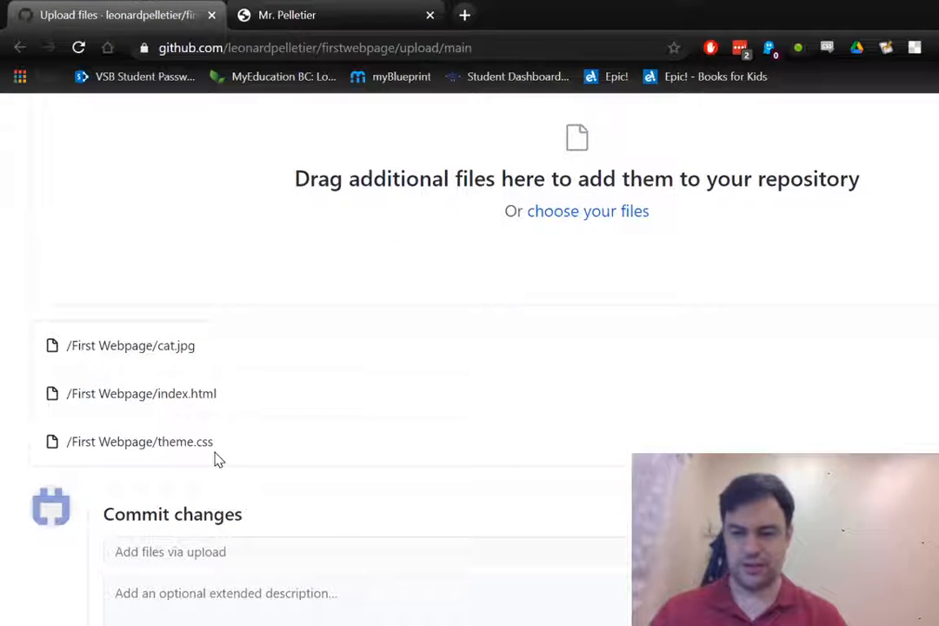
click(150, 544)
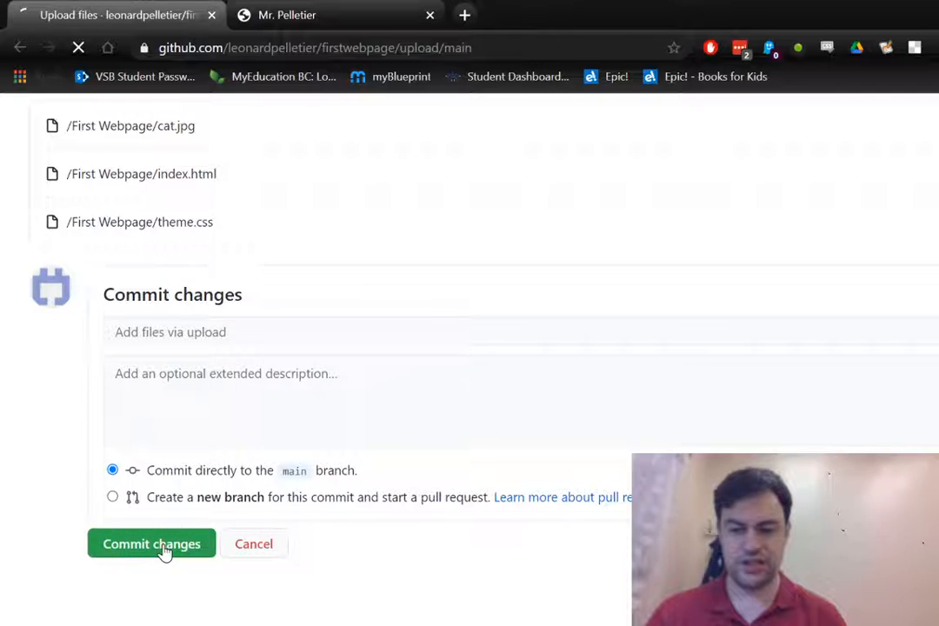
Step: Retry committing the three First Webpage files after the HTTP 400 error until processing starts
click(151, 544)
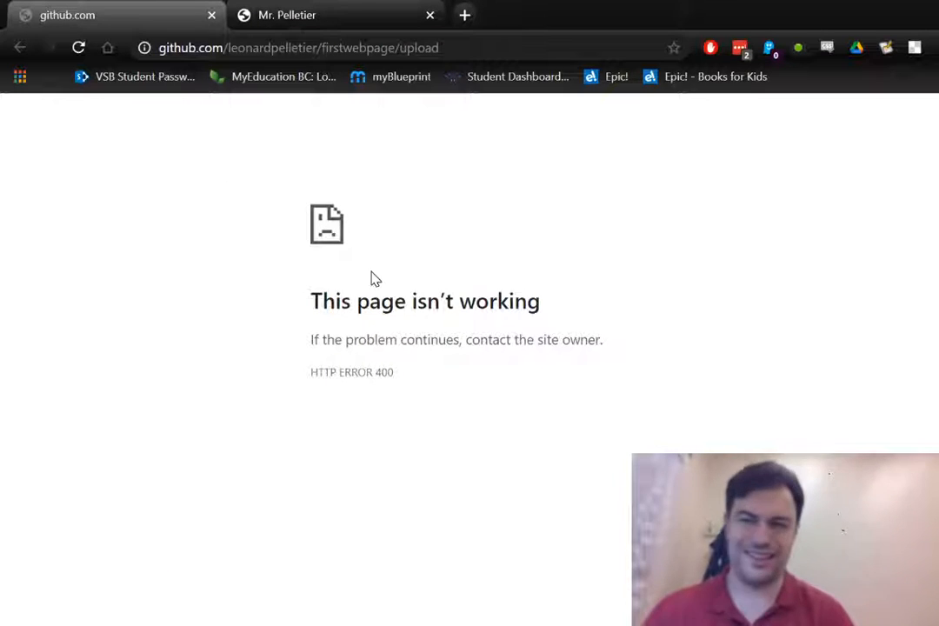
mouse_move(4, 116)
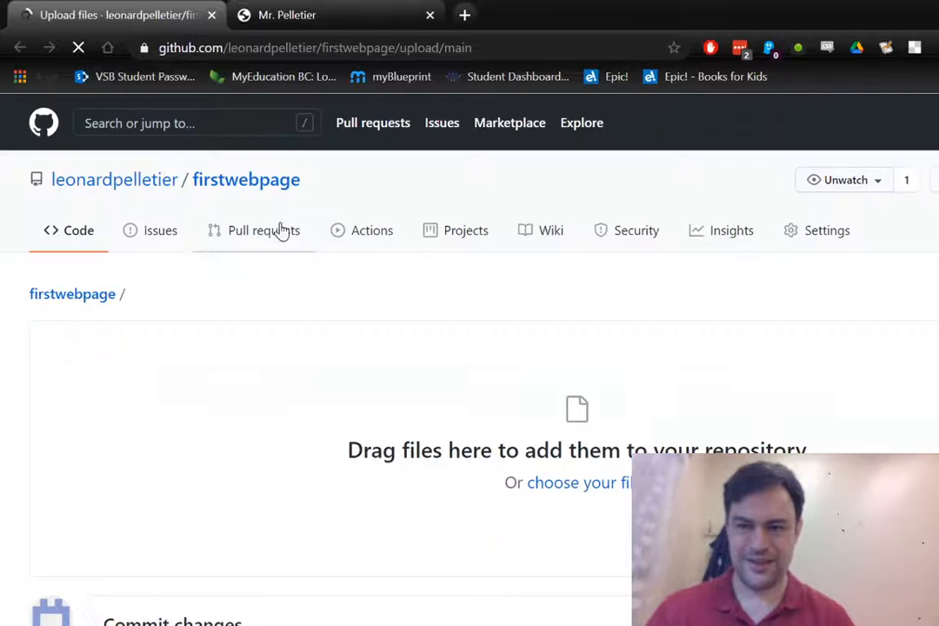
scroll(down, 3)
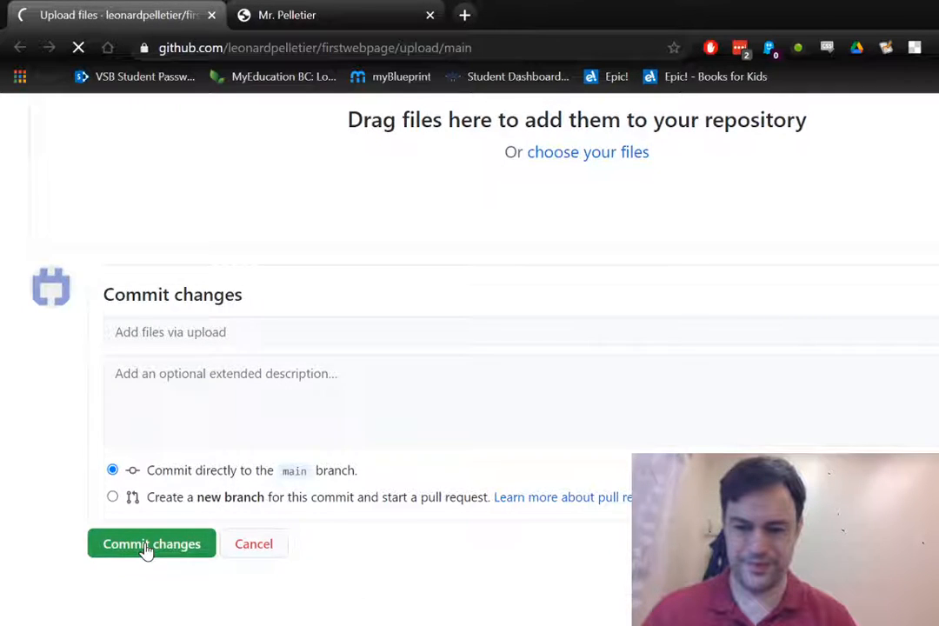
click(151, 543)
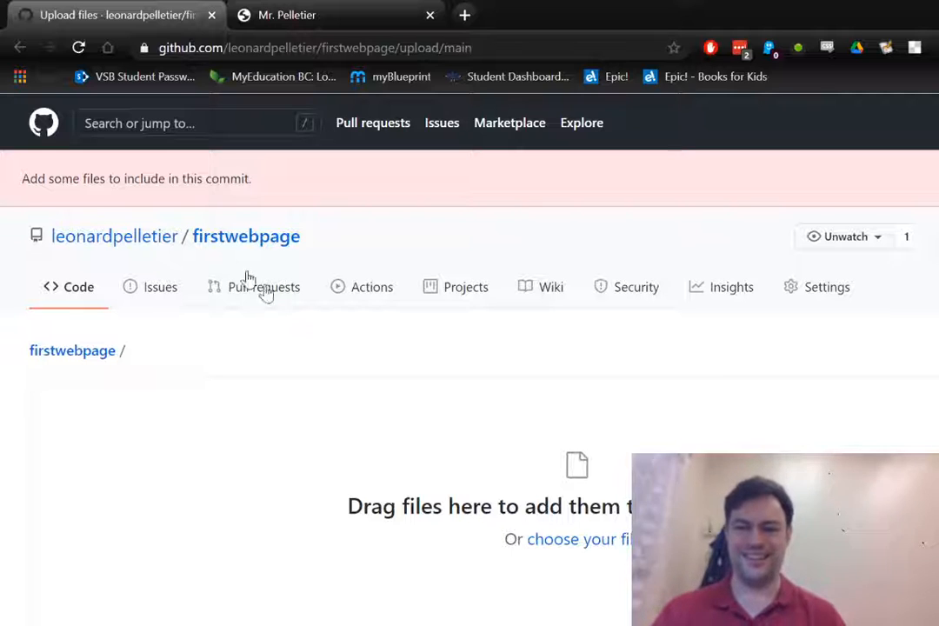
scroll(down, 3)
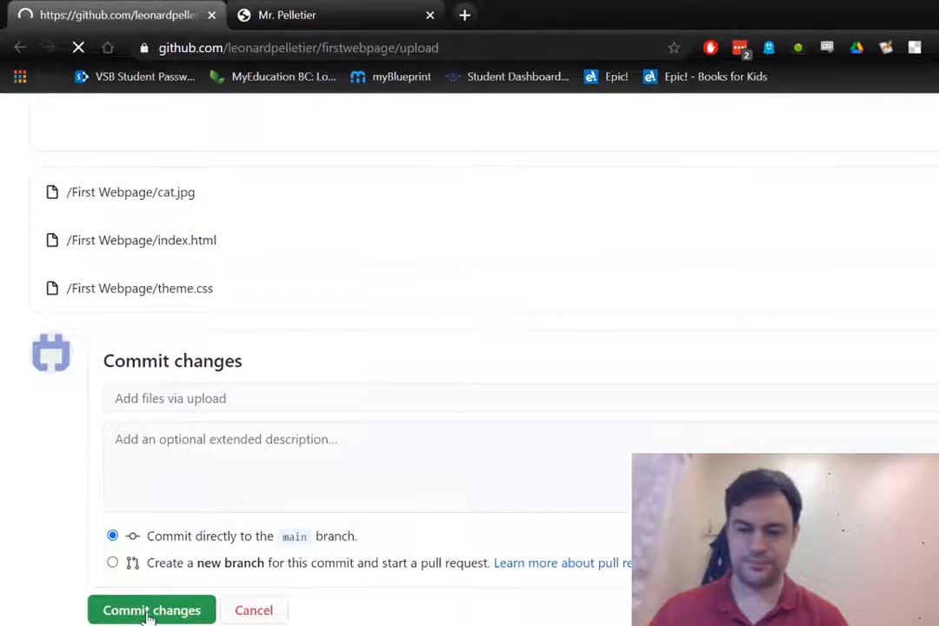
click(151, 610)
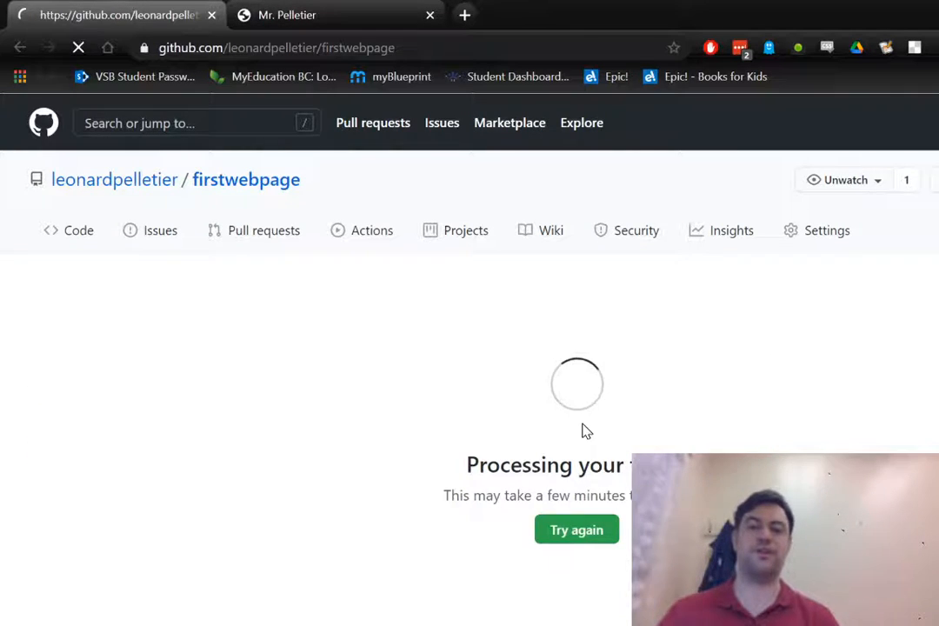